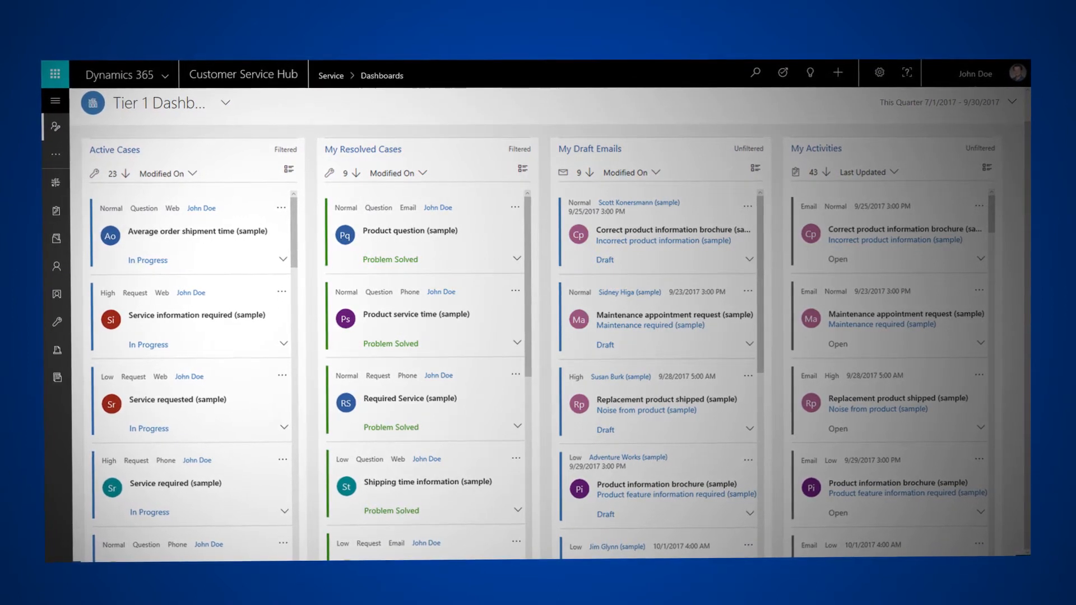
# Switch the Tier 1 Dashboard to tile view and peek at the 42 Active Cases list.
pyautogui.click(226, 102)
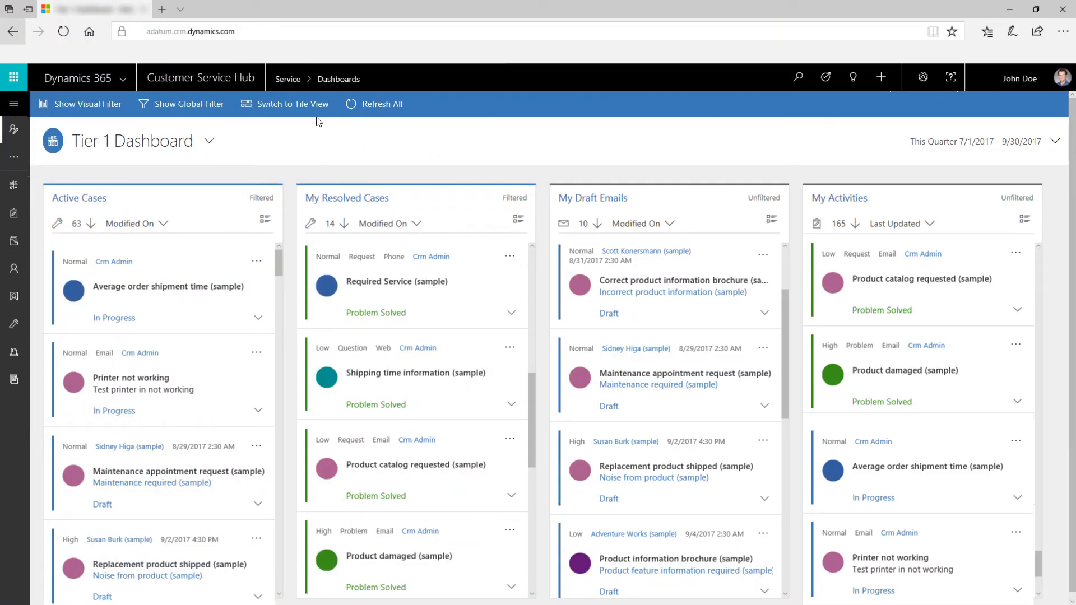
pyautogui.click(291, 105)
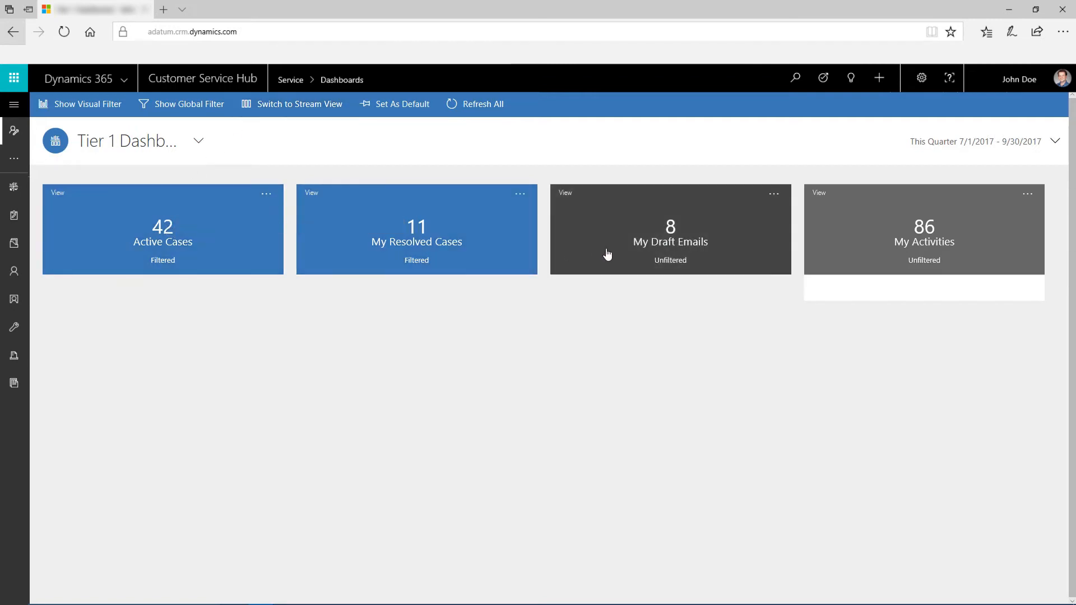
pyautogui.moveTo(404, 321)
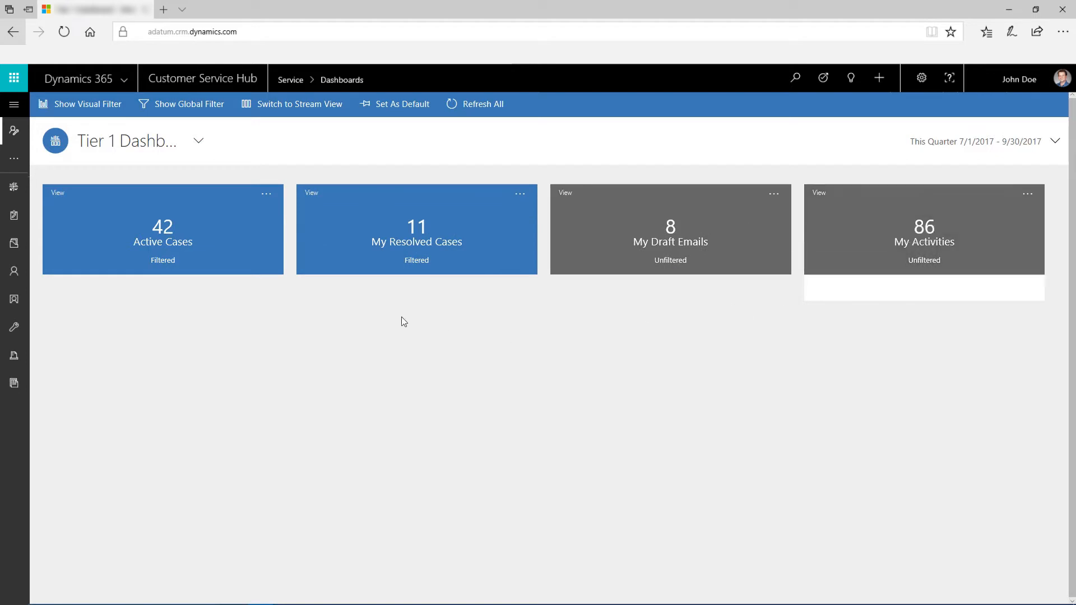
pyautogui.moveTo(186, 244)
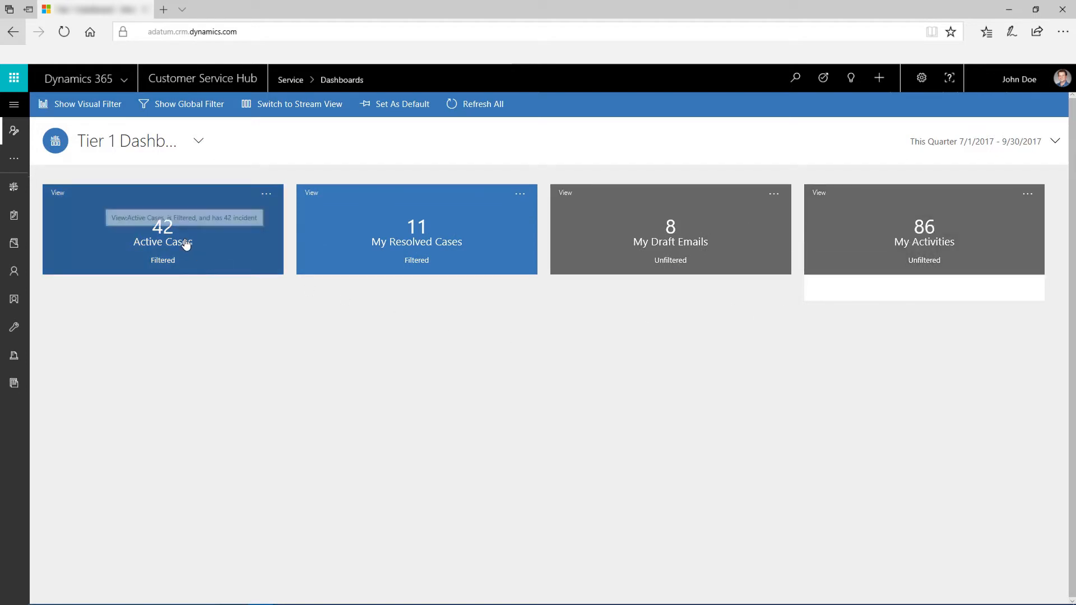
pyautogui.click(163, 234)
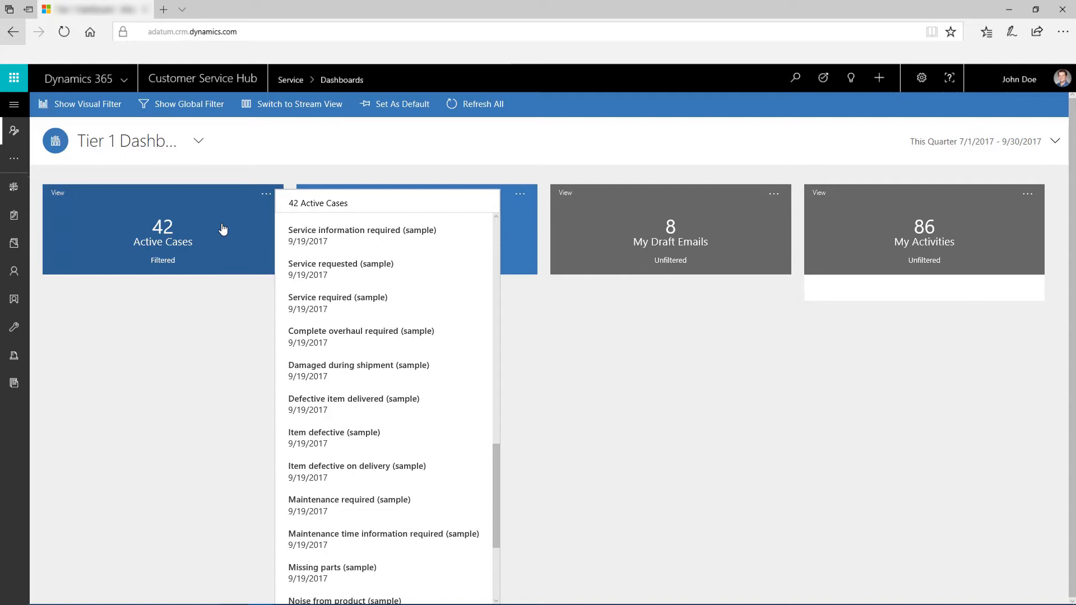
pyautogui.moveTo(321, 233)
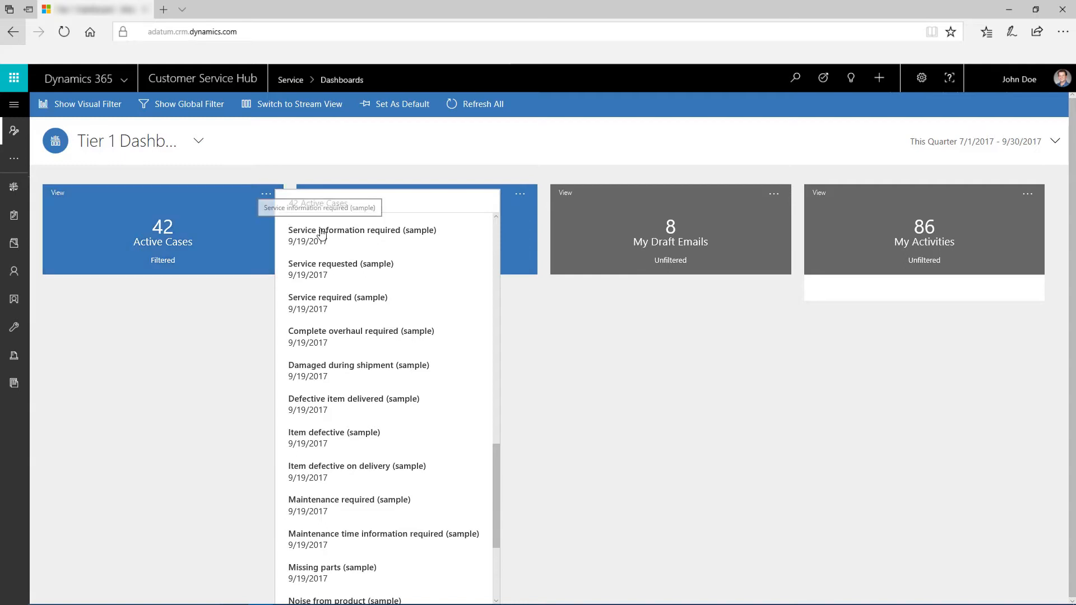
pyautogui.click(362, 231)
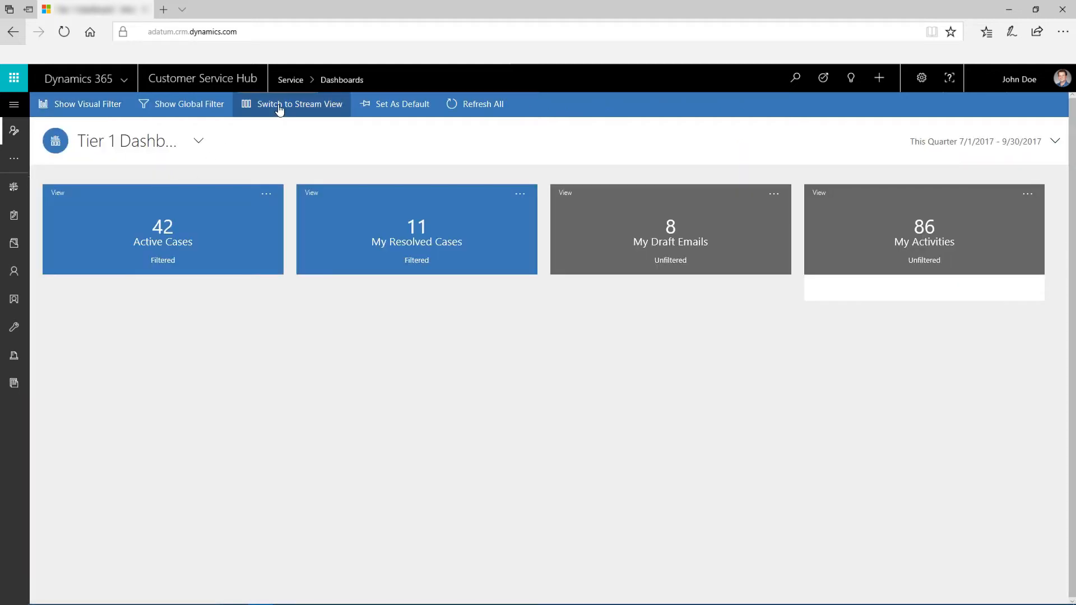
# Return to stream view and filter the charts to High priority via the visual filter.
pyautogui.click(300, 103)
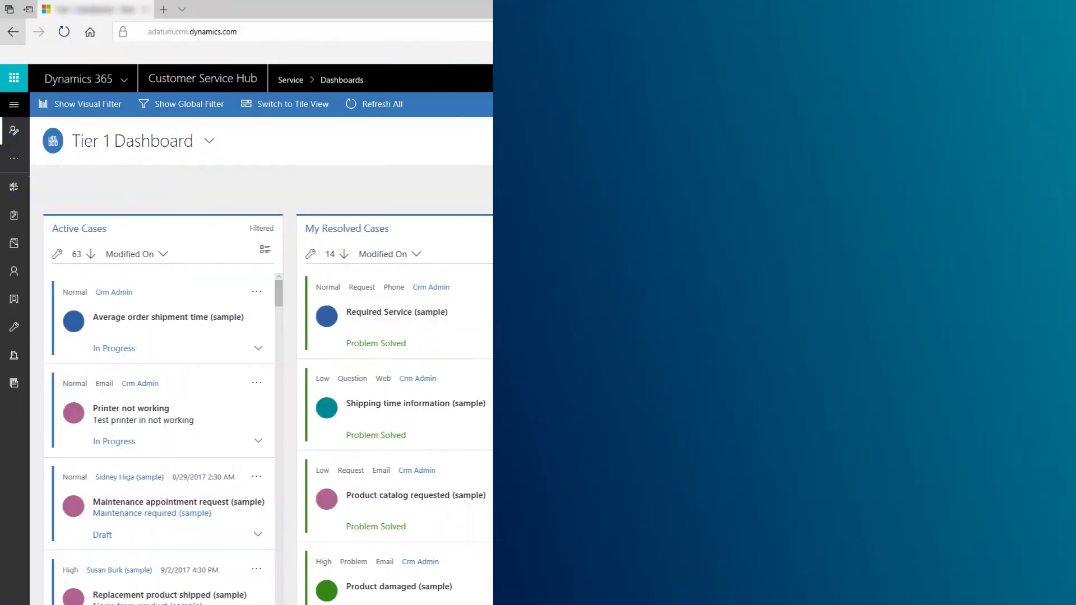
pyautogui.click(84, 104)
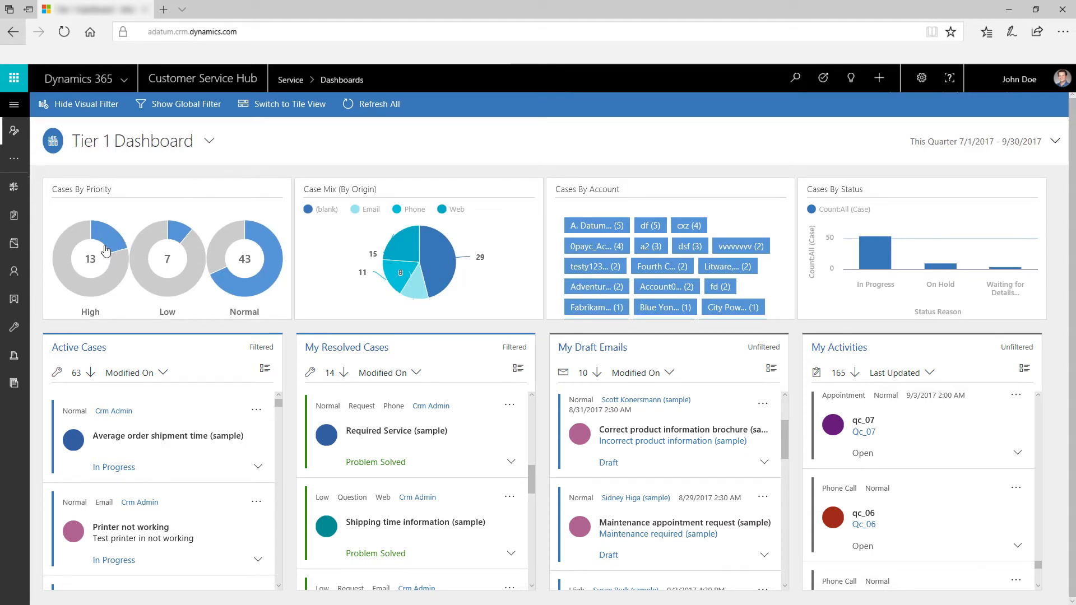
pyautogui.click(107, 250)
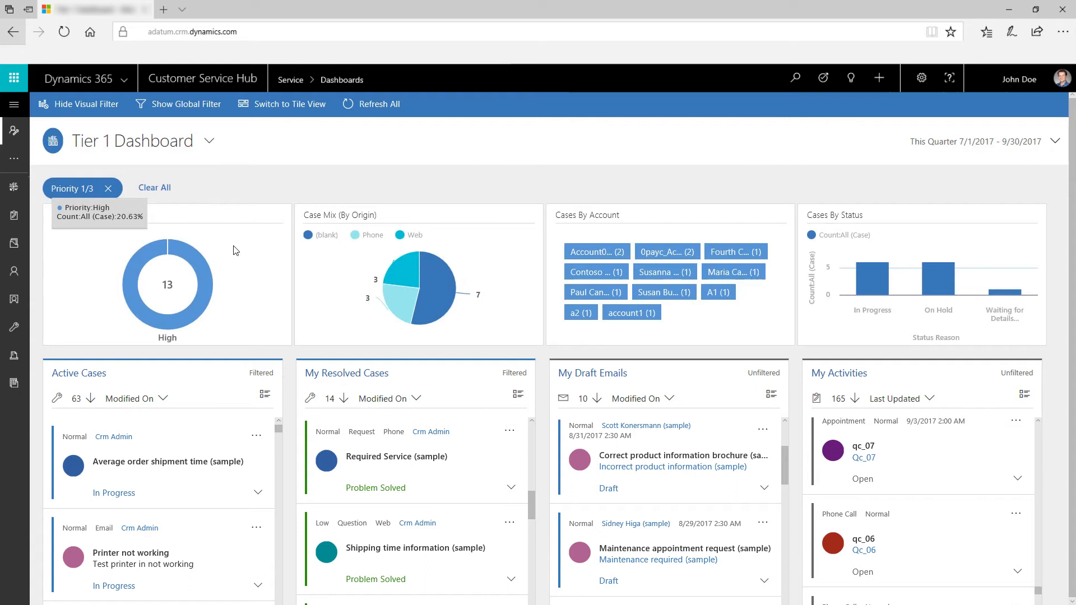
pyautogui.click(187, 104)
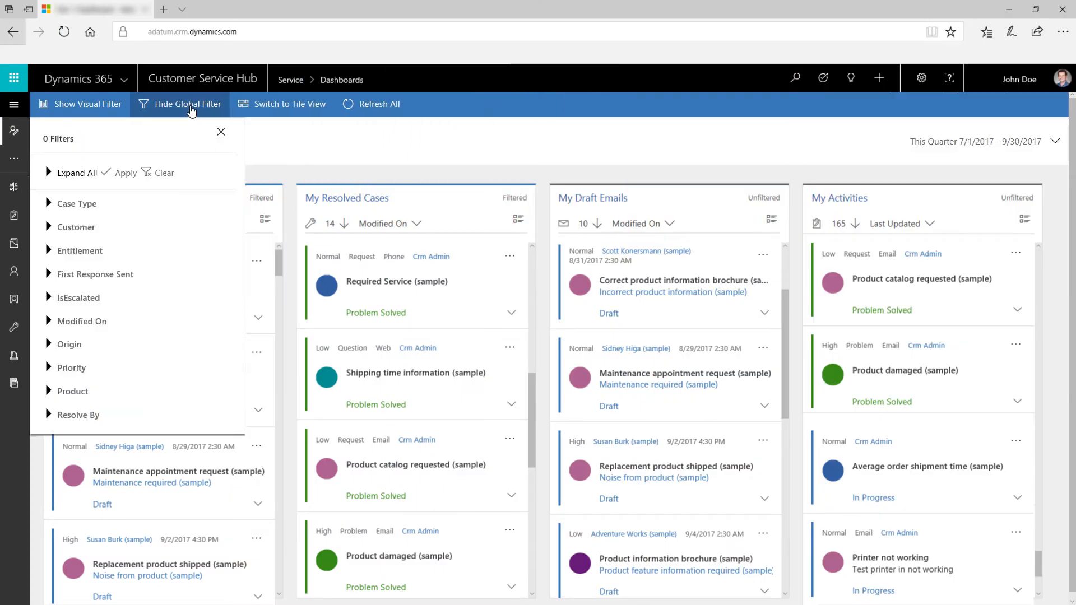
# Expand the IsEscalated field, then hide the global filter panel.
pyautogui.click(48, 298)
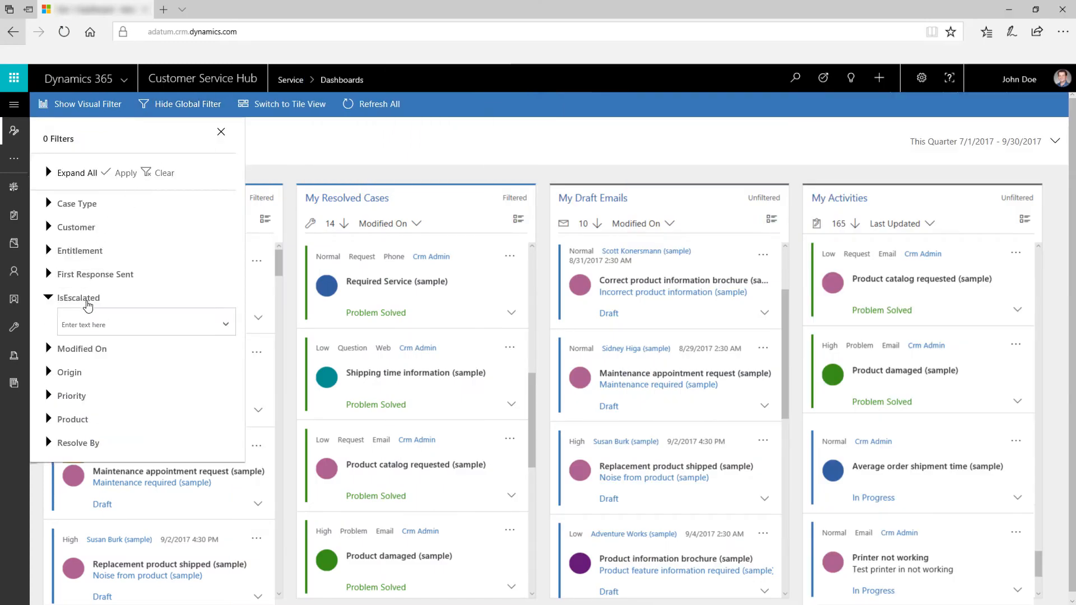
pyautogui.click(65, 403)
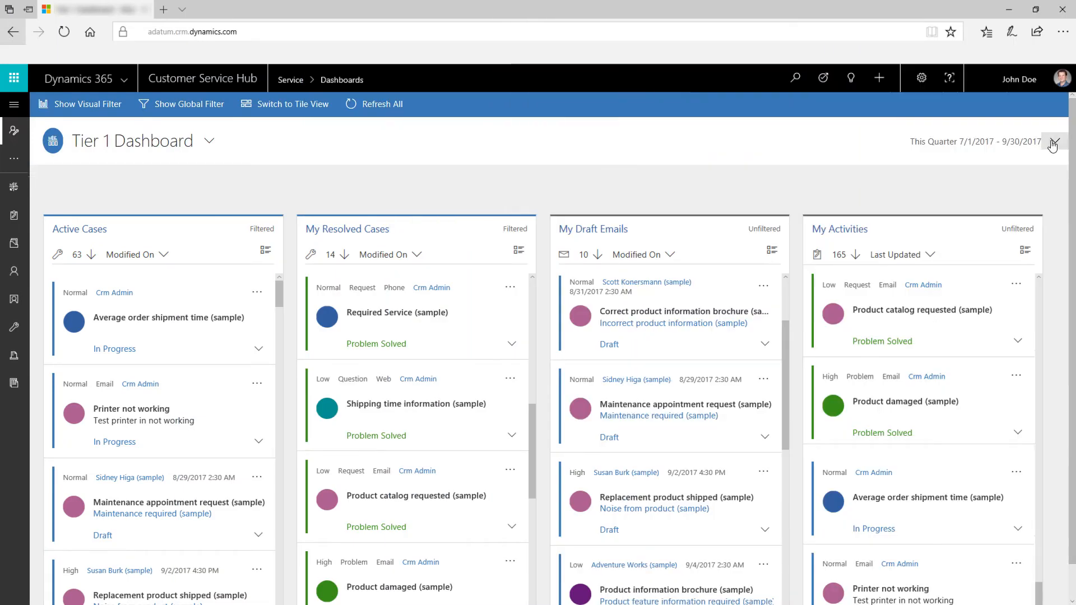
pyautogui.click(1054, 142)
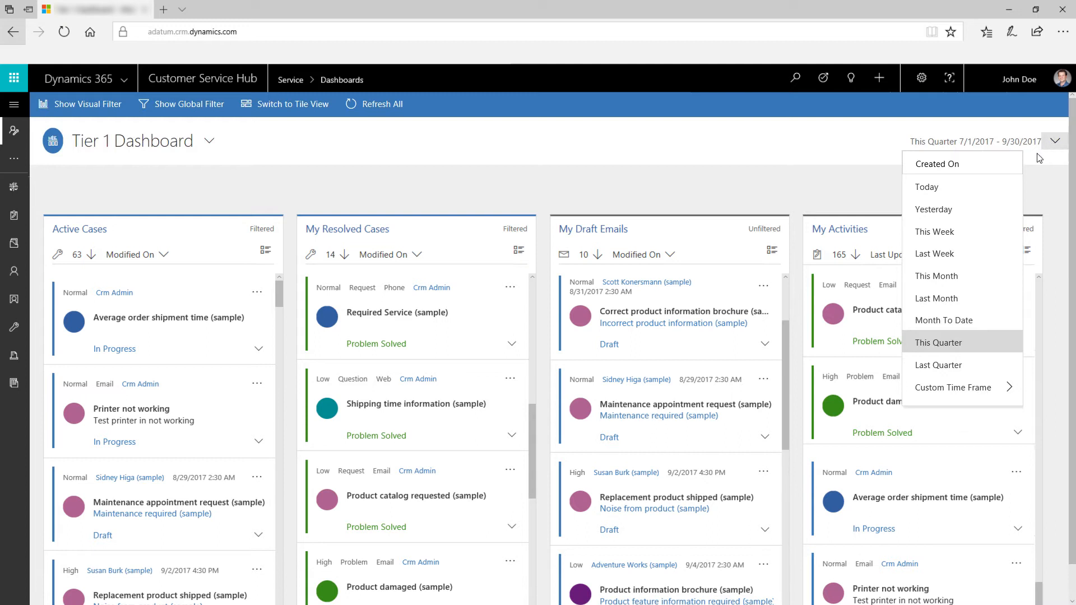
pyautogui.moveTo(973, 278)
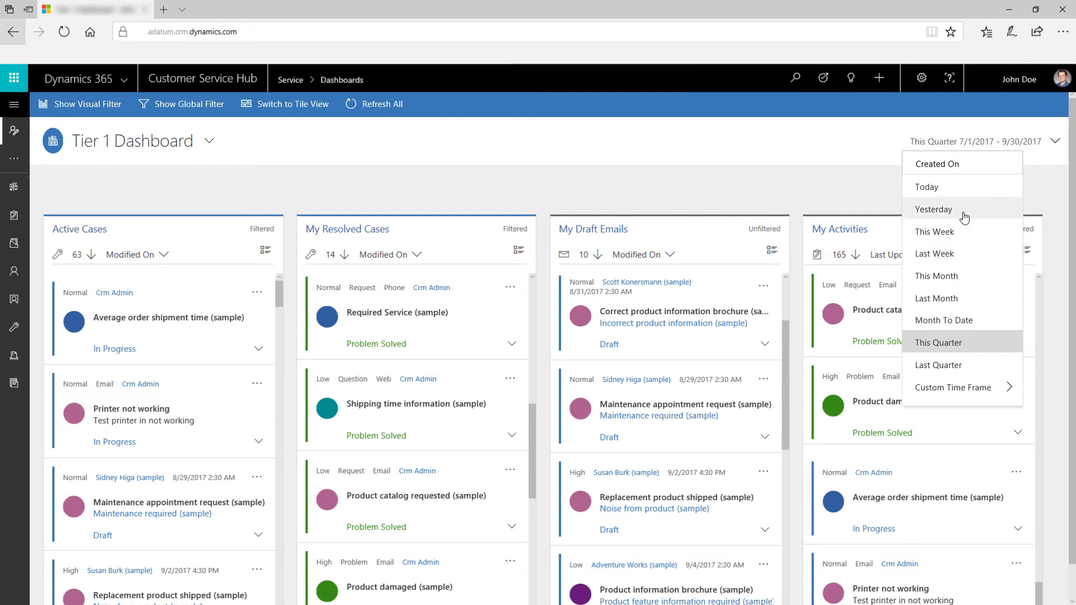
pyautogui.moveTo(970, 188)
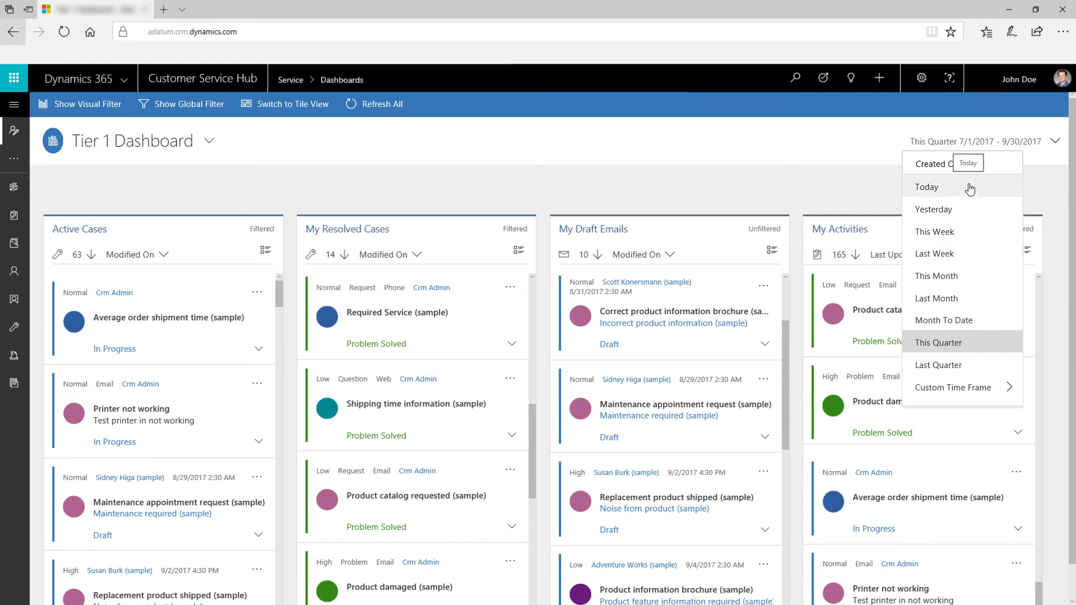
pyautogui.click(953, 387)
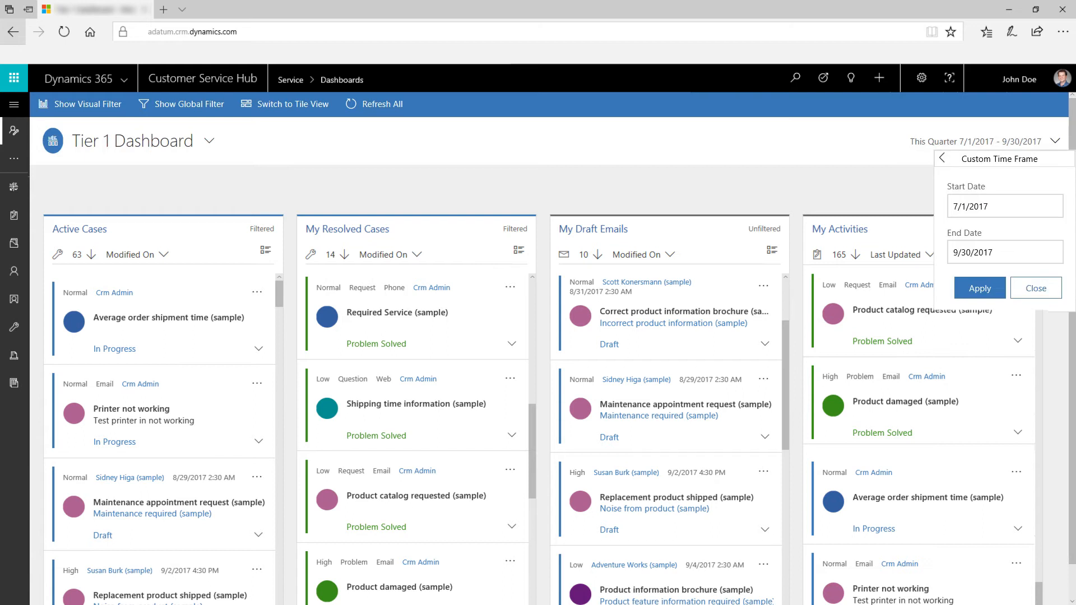
pyautogui.click(1036, 288)
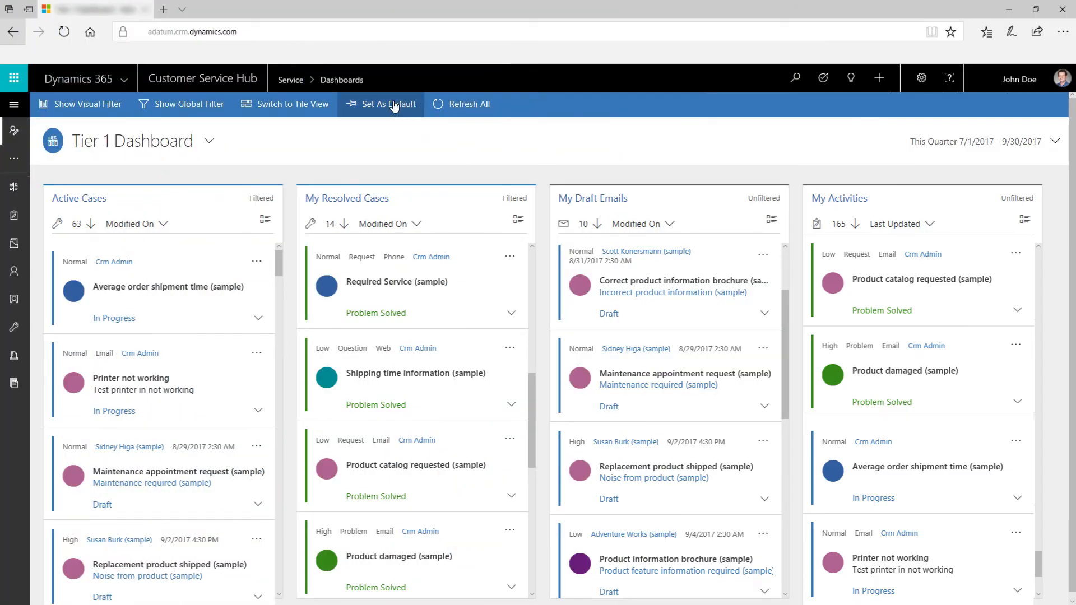
# Set the Tier 1 Dashboard as the default dashboard.
pyautogui.click(387, 105)
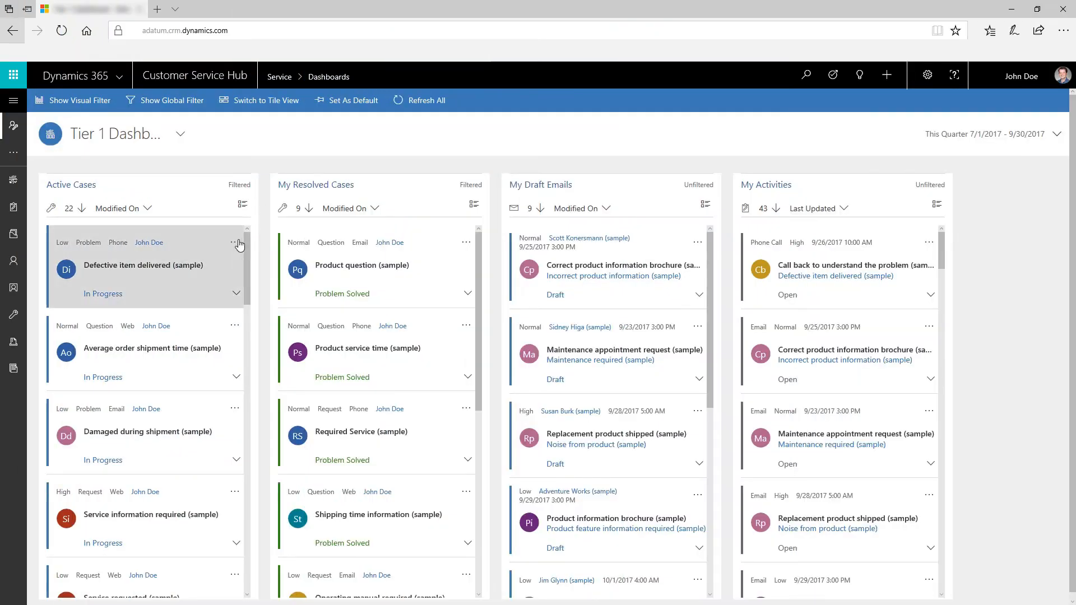
# Select the Defective item delivered case for bulk actions, then expand the brochure draft email's details.
pyautogui.click(236, 243)
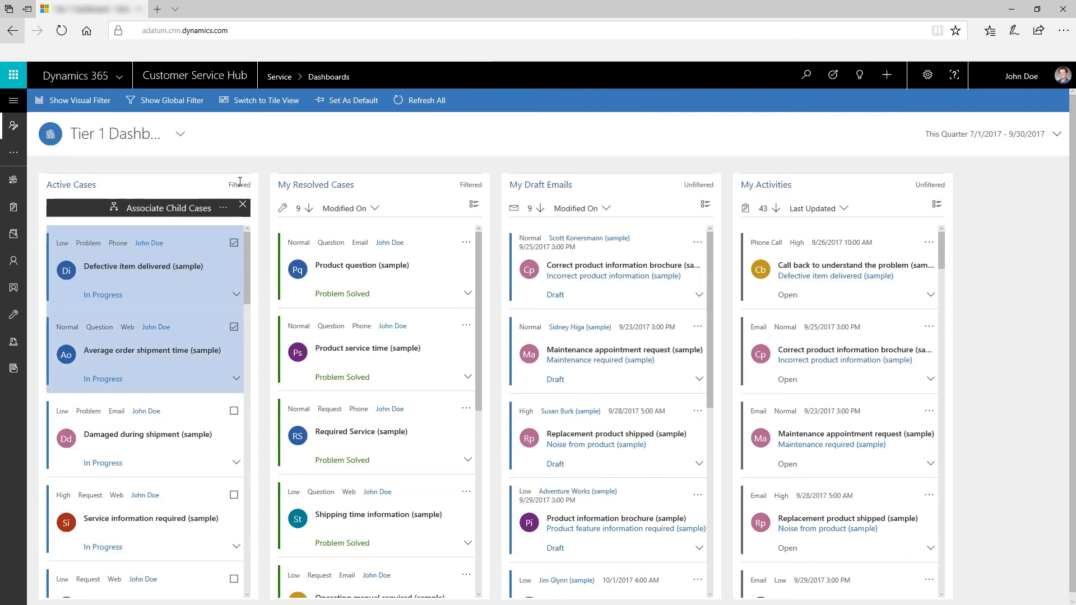
pyautogui.click(222, 209)
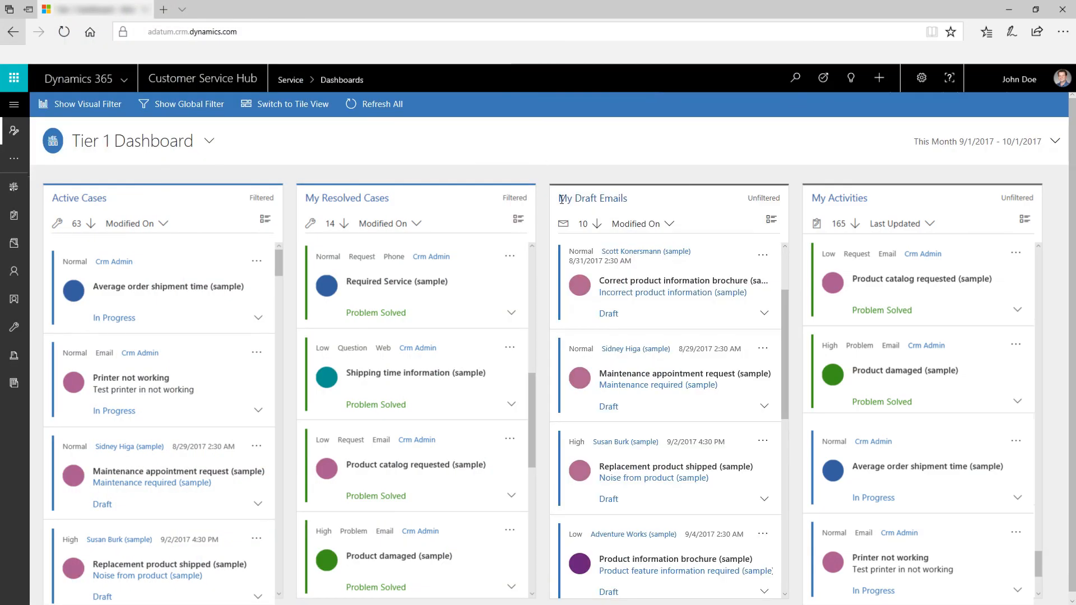
pyautogui.click(764, 314)
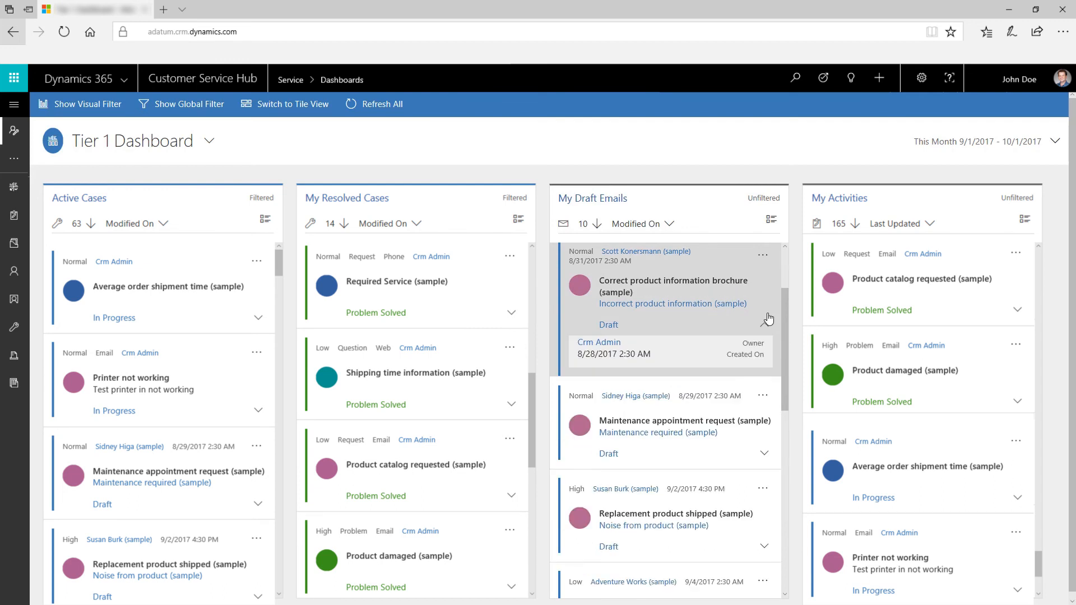